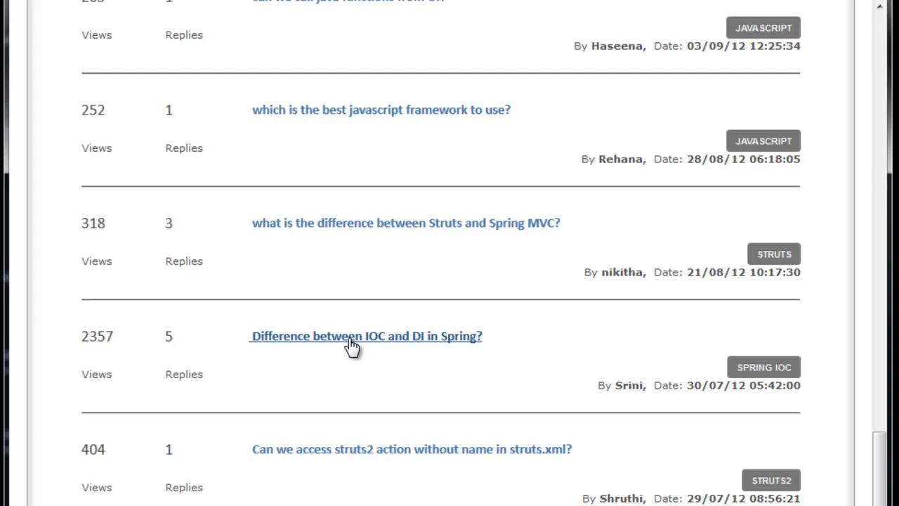
Open the forum thread 'Difference between IOC and DI in Spring?' from the topic list
left_click(351, 337)
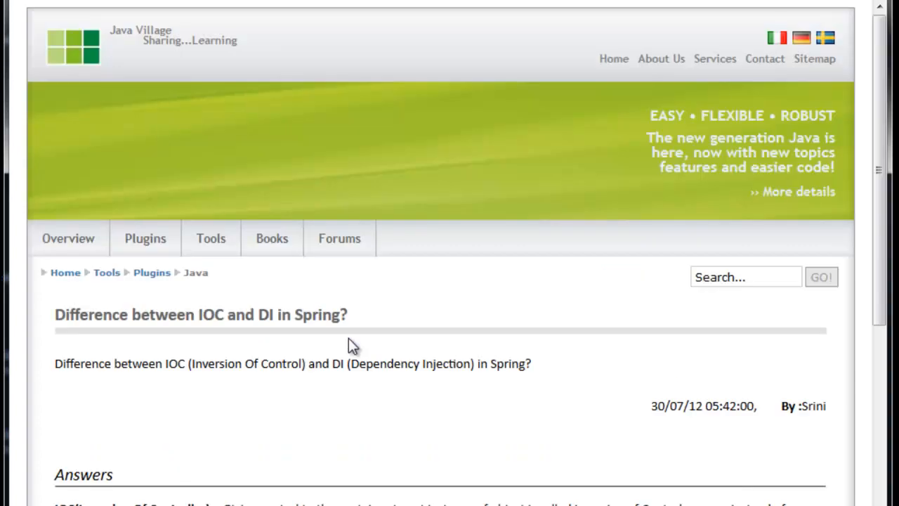
mouse_move(322, 480)
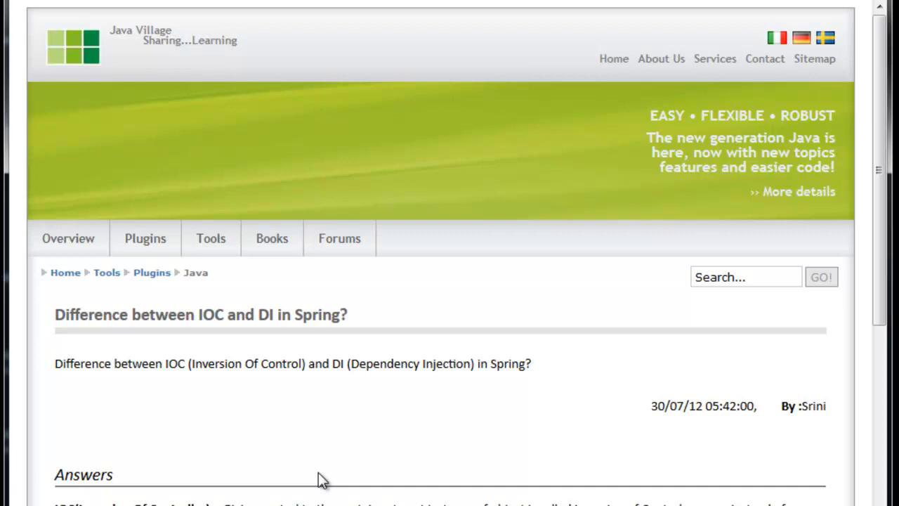
Scroll the thread down to the answers explaining IOC, DI and the three injection types
scroll("down", 3)
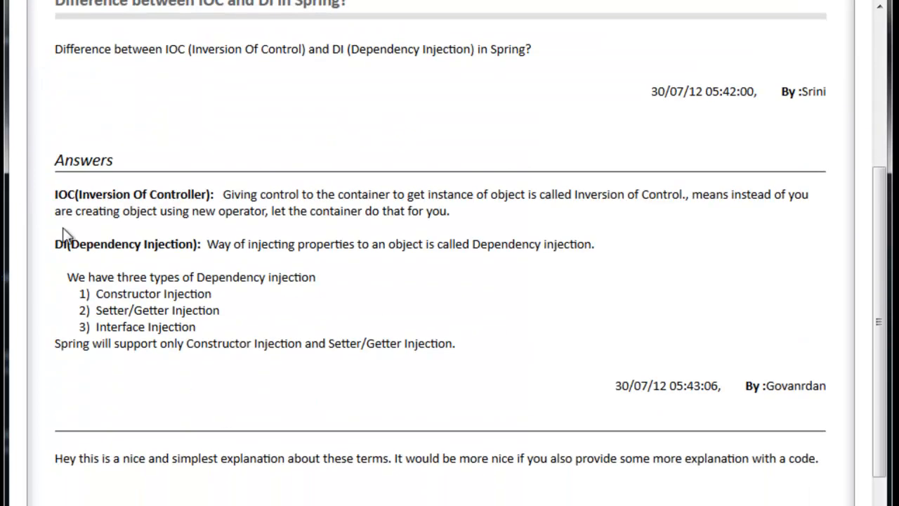
mouse_move(419, 306)
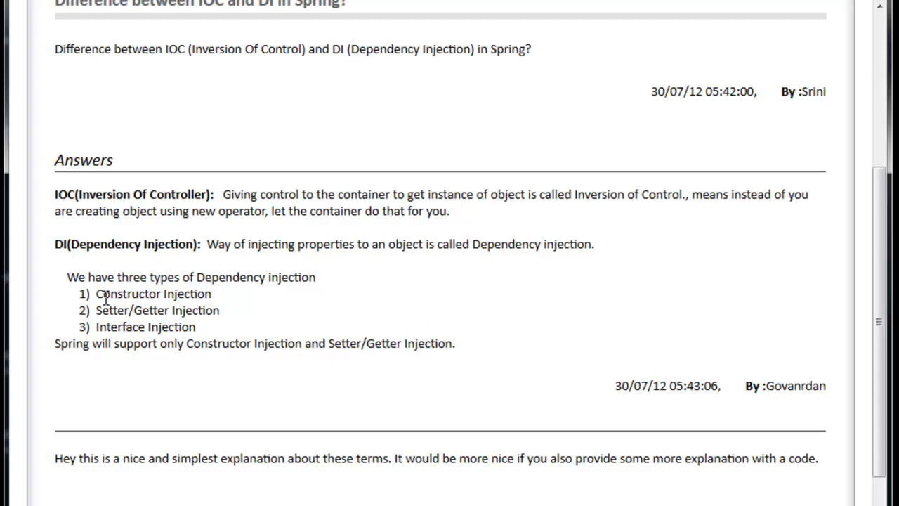
double_click(151, 293)
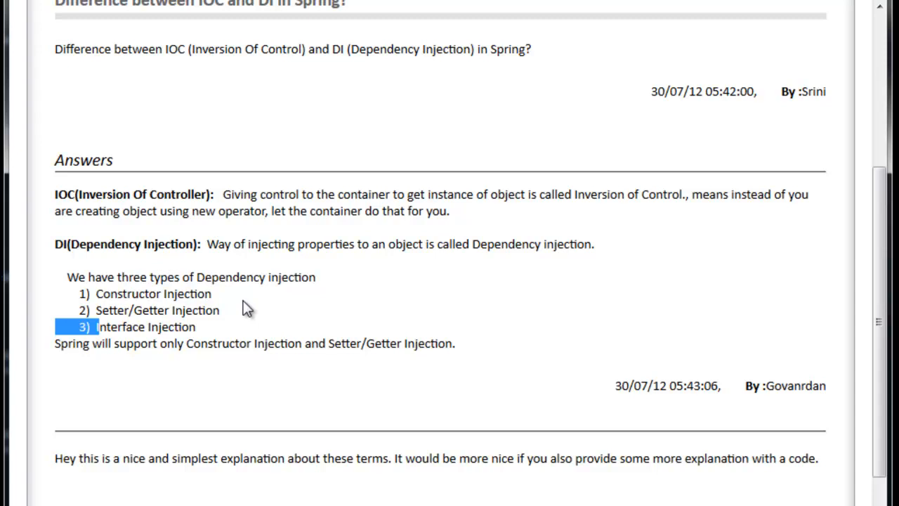
mouse_move(90, 275)
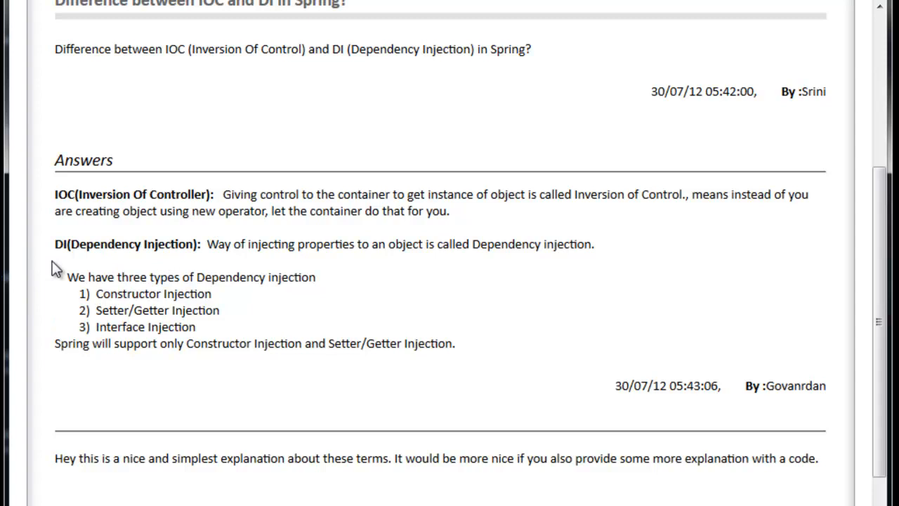
mouse_move(57, 259)
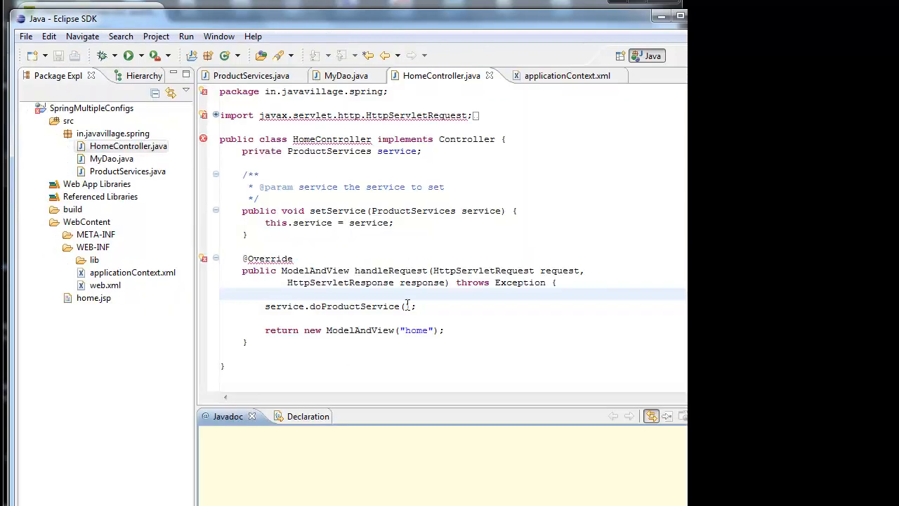
Open ProductServices.java from the Package Explorer to review its MyDao field and setter
left_click(127, 146)
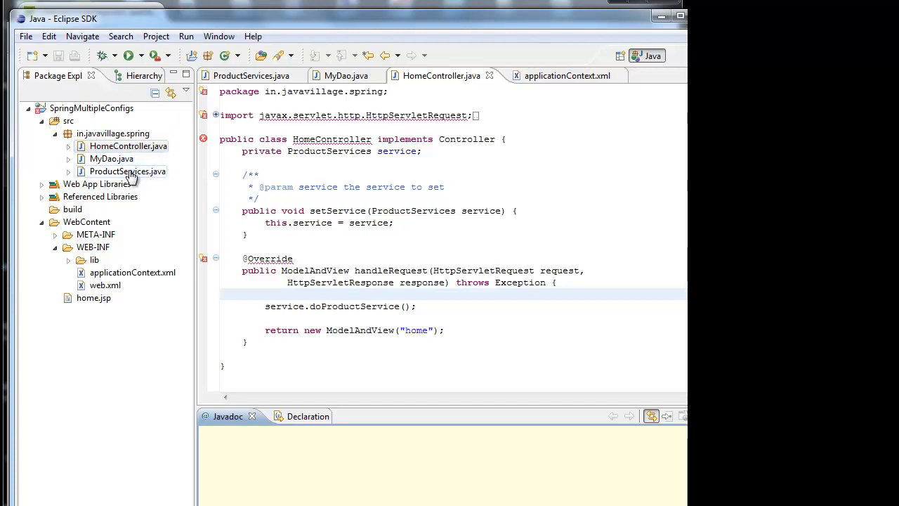
mouse_move(118, 182)
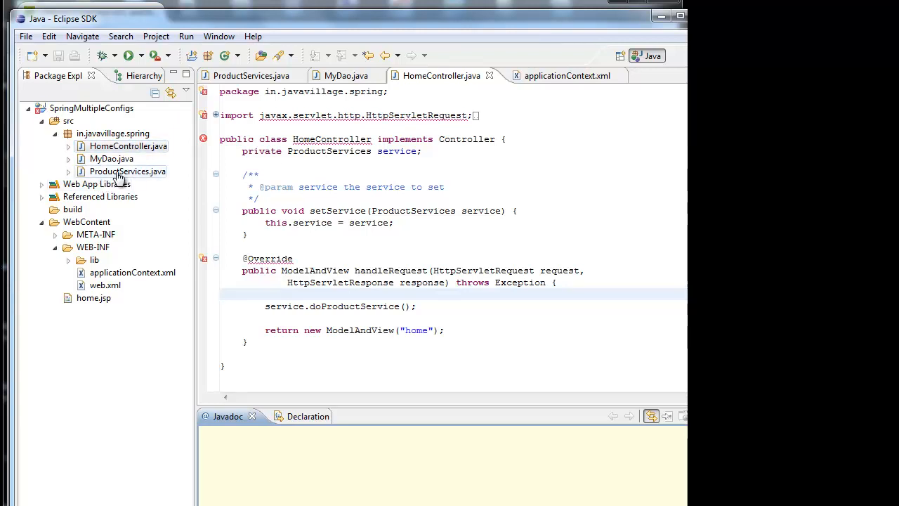
double_click(127, 172)
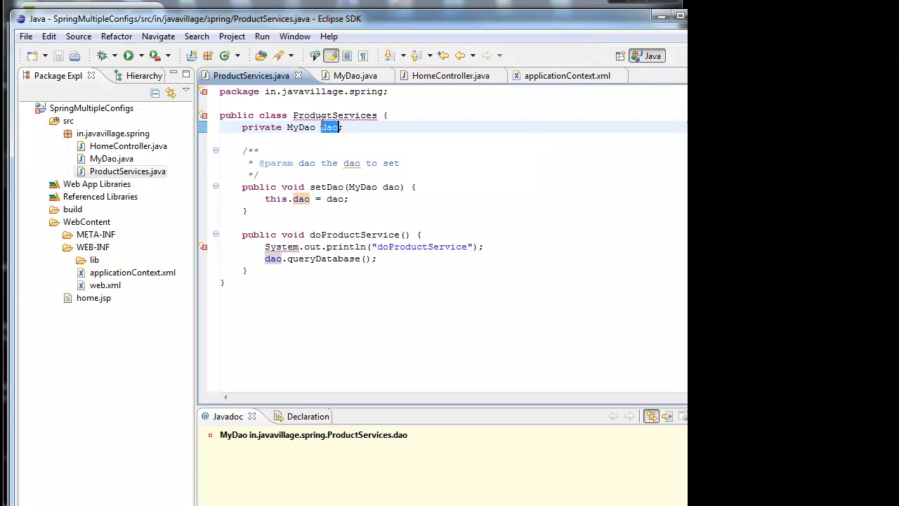
mouse_move(334, 115)
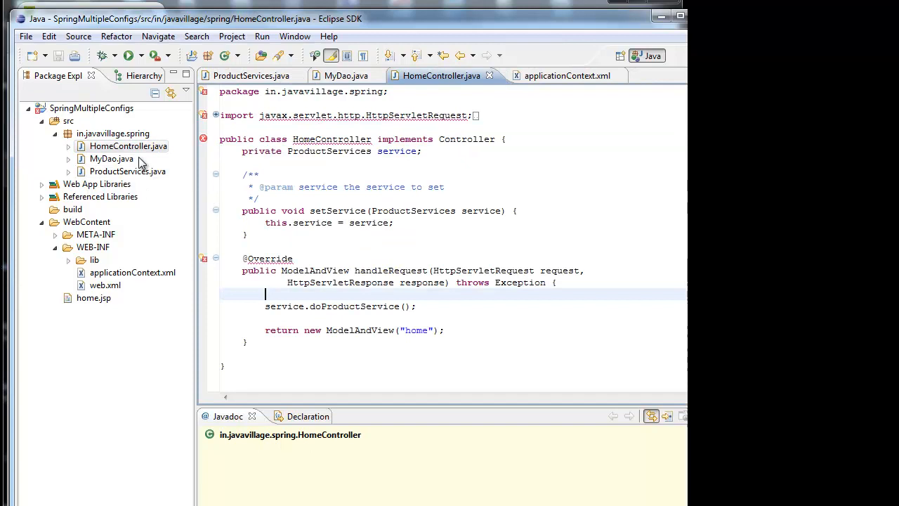
mouse_move(184, 151)
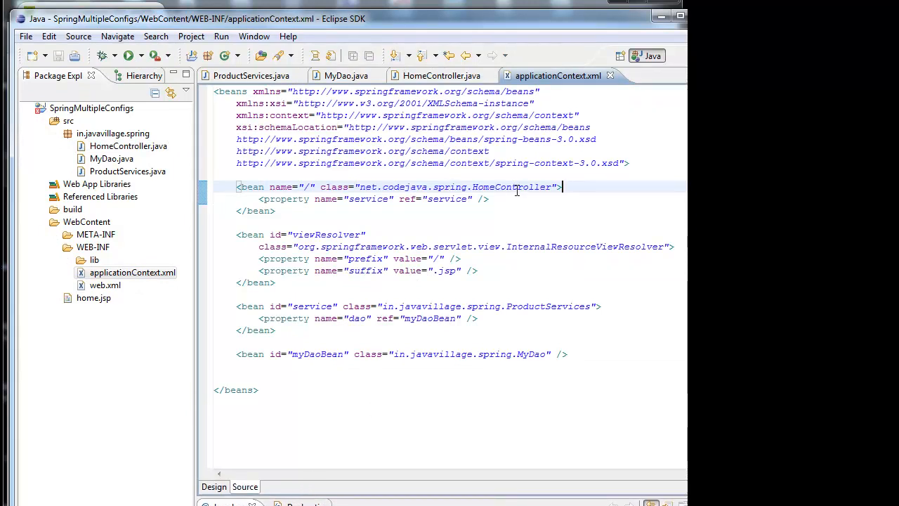
double_click(455, 185)
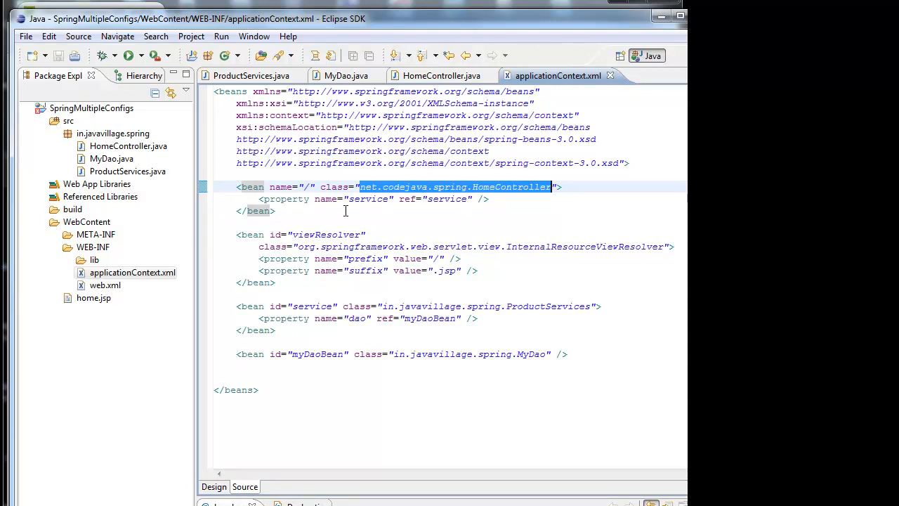
double_click(368, 200)
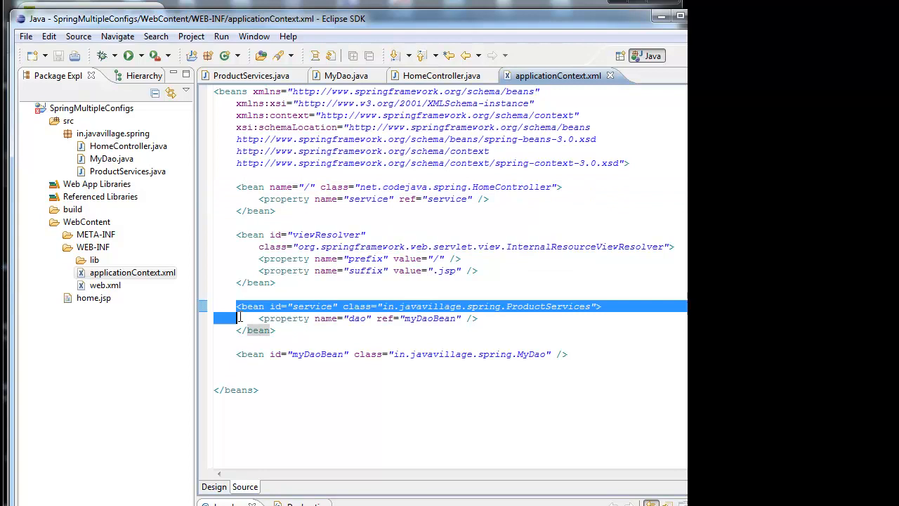
double_click(356, 317)
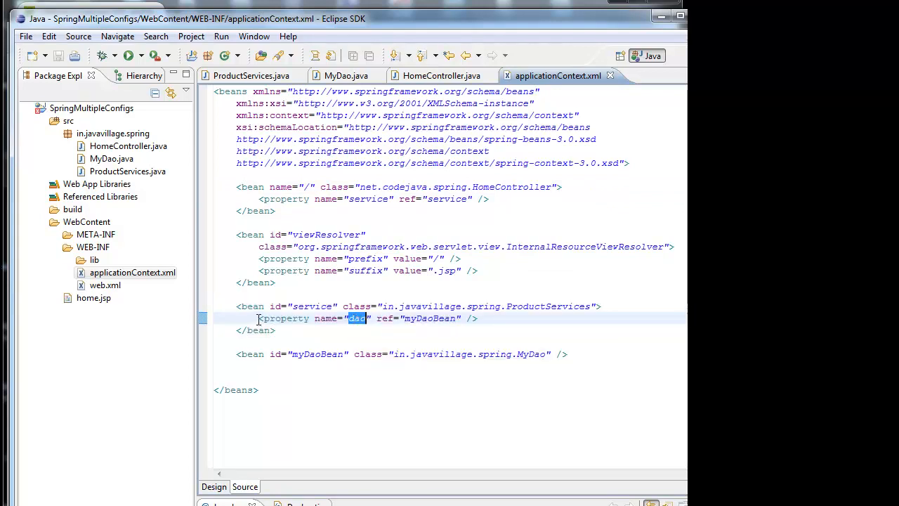
mouse_move(310, 325)
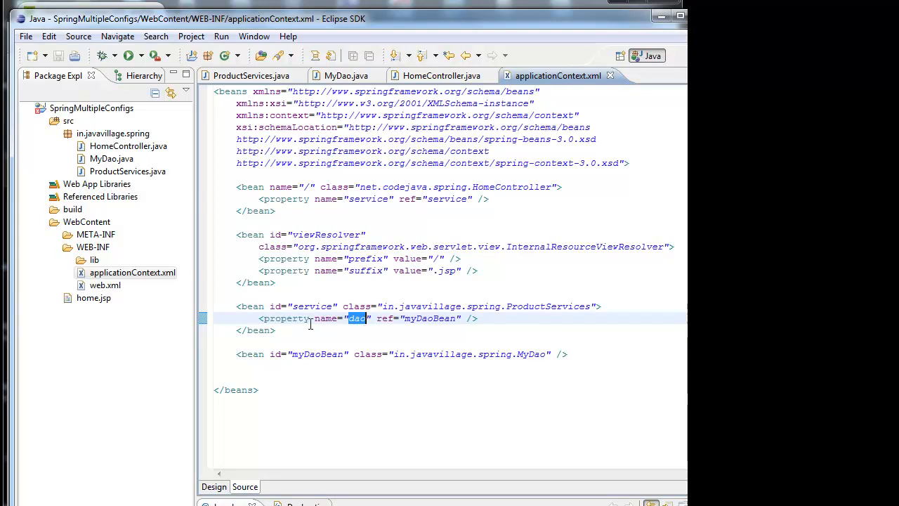
double_click(427, 317)
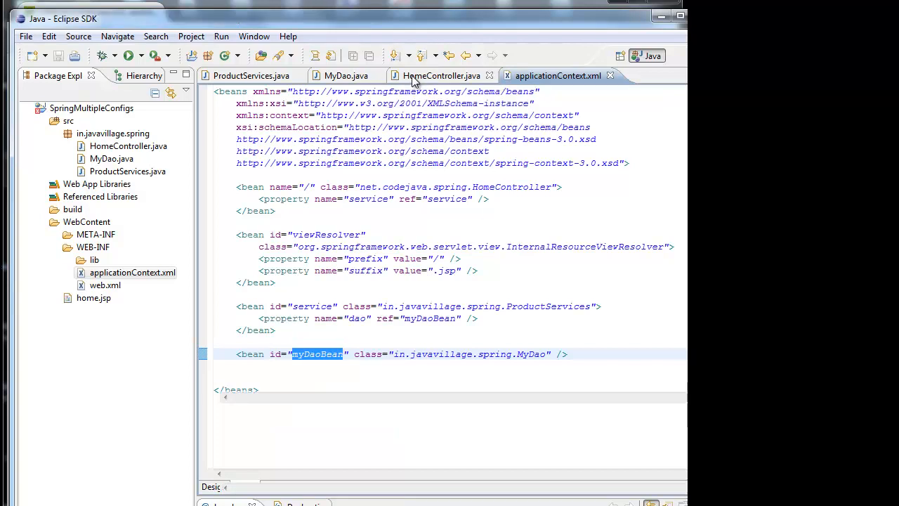
Return to HomeController.java and place the cursor above the doProductService call in handleRequest
left_click(443, 76)
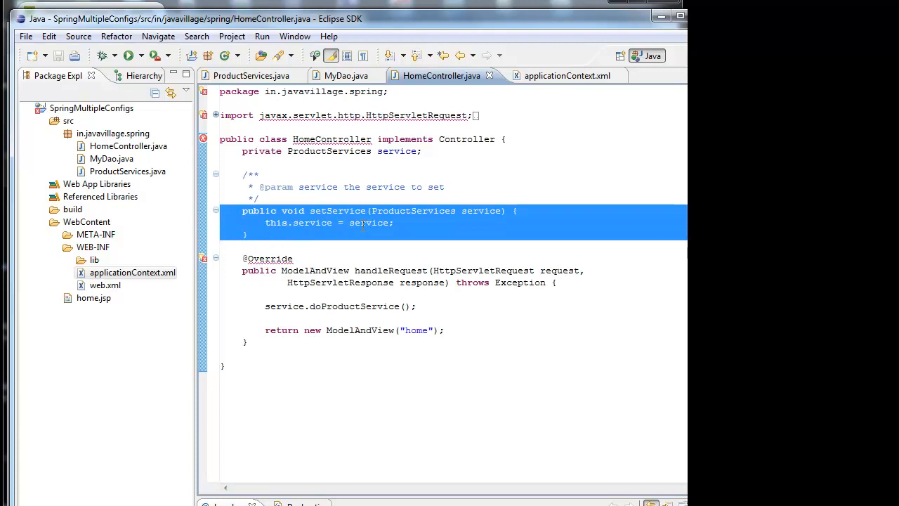
mouse_move(337, 211)
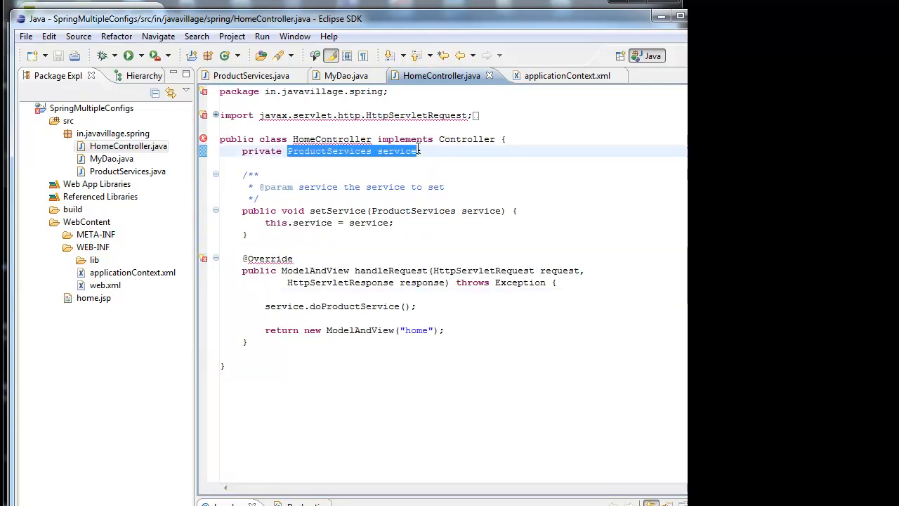
left_click(348, 295)
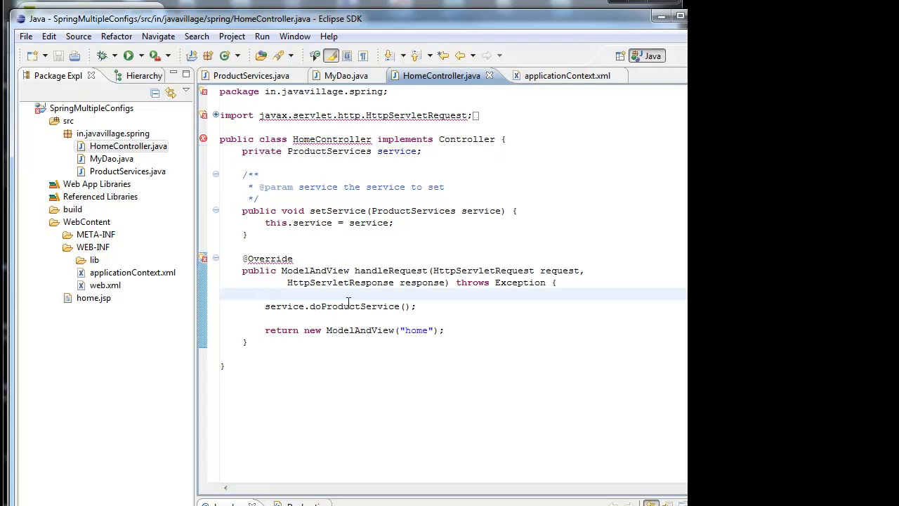
Add 'ProductServices service1 = new ProductServices(); //IOC' in handleRequest, removing the stray duplicate 'service'
type("ProductServices service")
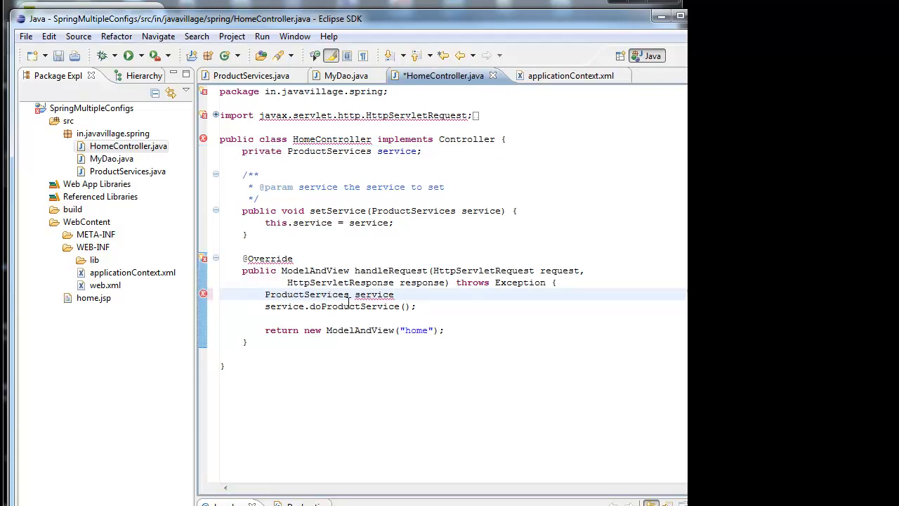
type("1 = new")
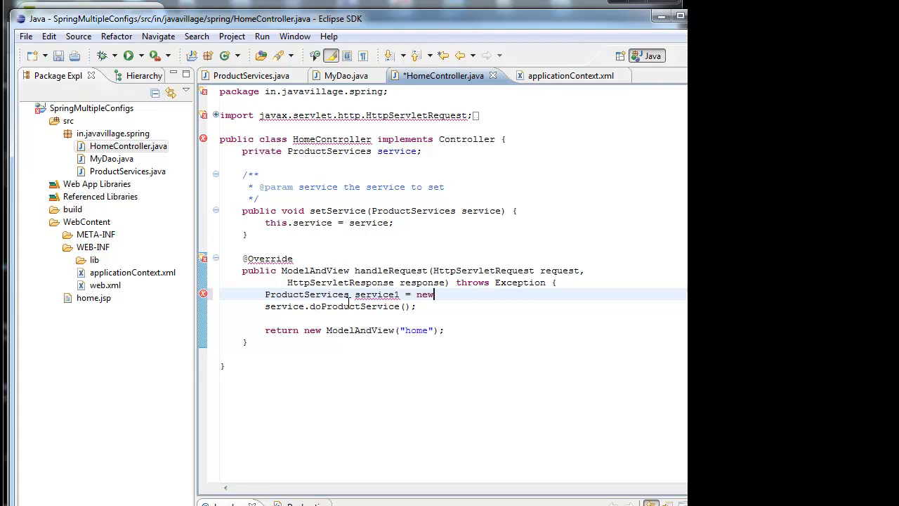
type("ProductServices service")
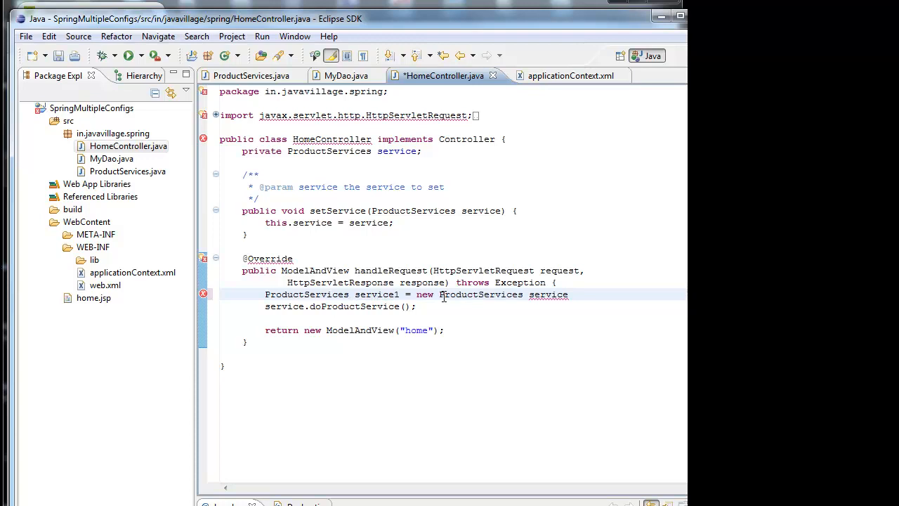
double_click(548, 295)
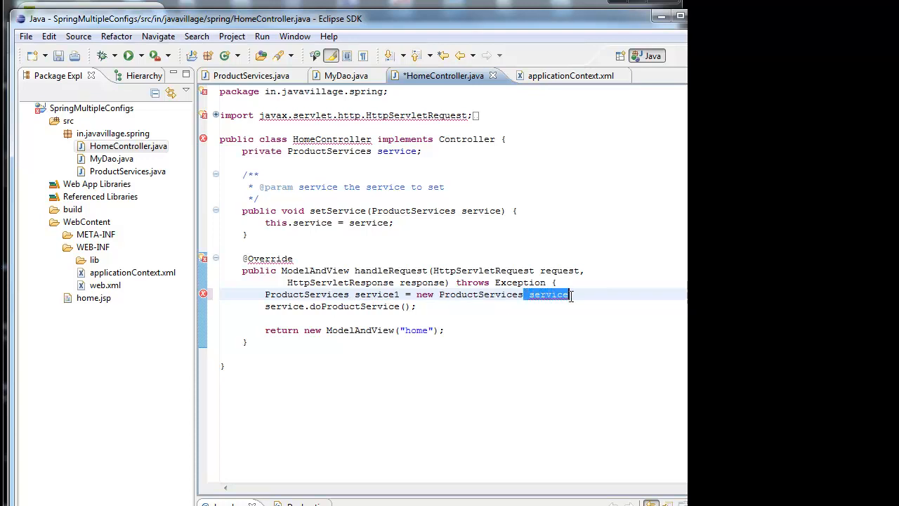
key("Delete")
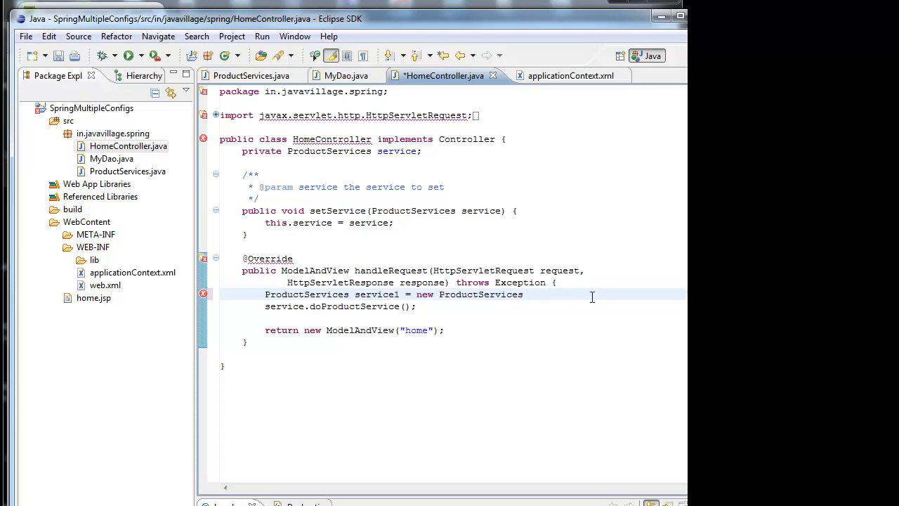
type("();")
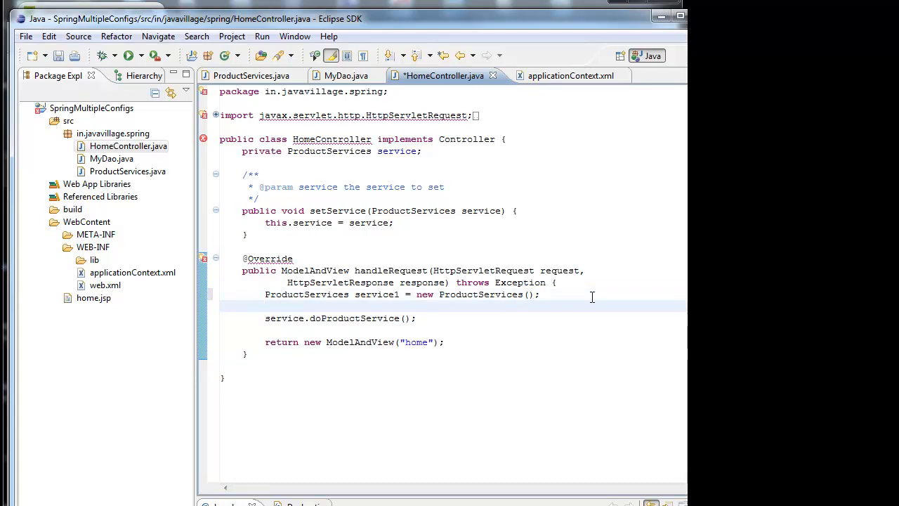
mouse_move(597, 298)
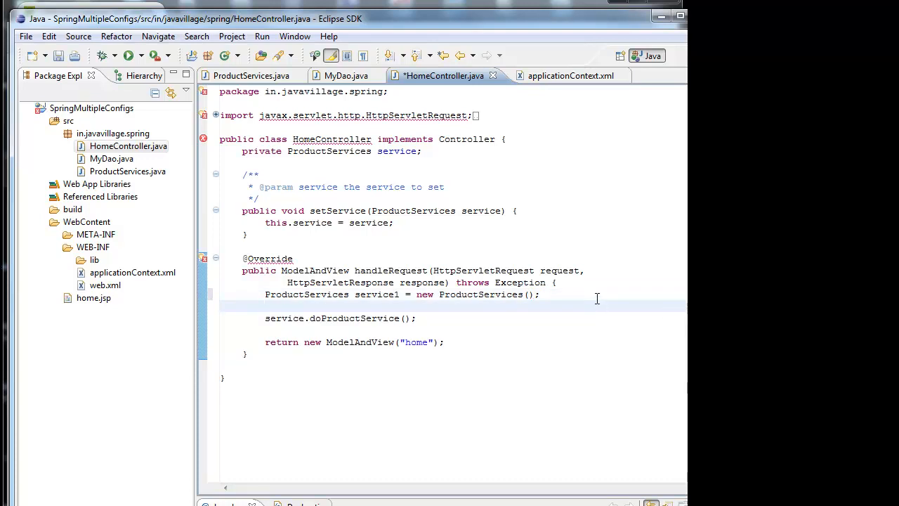
type("//")
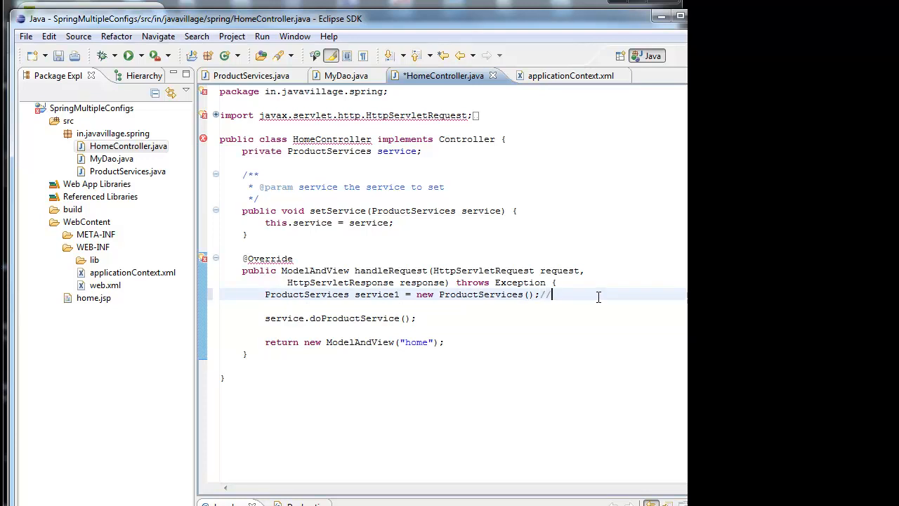
type("IOC")
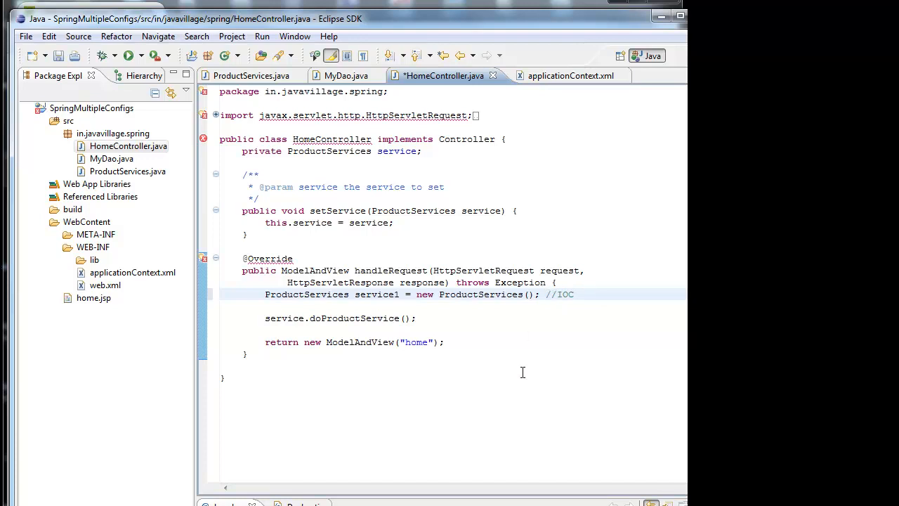
Add 'service1.setDao(); //DI' below it, confirming the setDao name in ProductServices.java
double_click(376, 295)
type("service1")
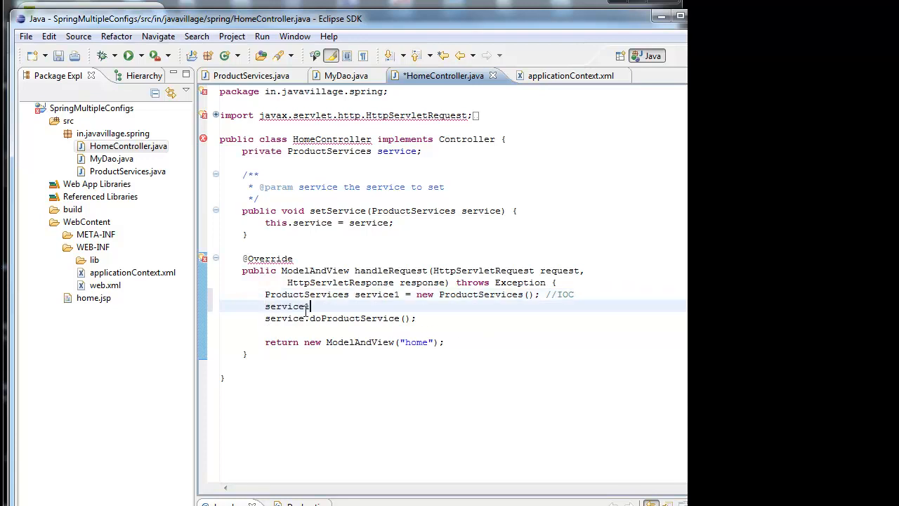
type(".")
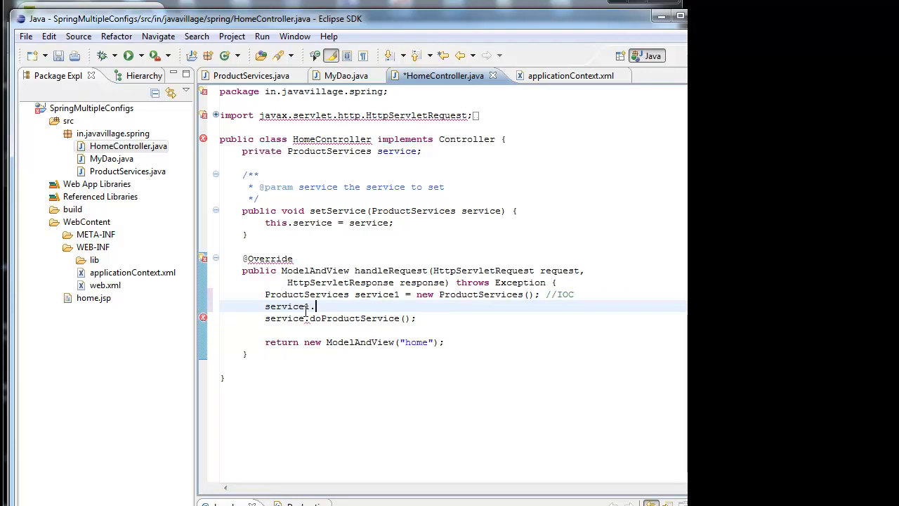
type("set")
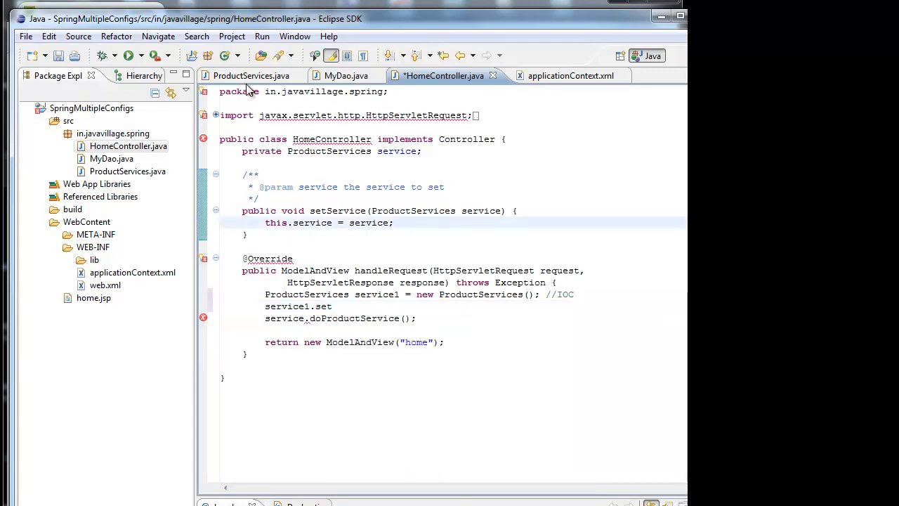
left_click(250, 75)
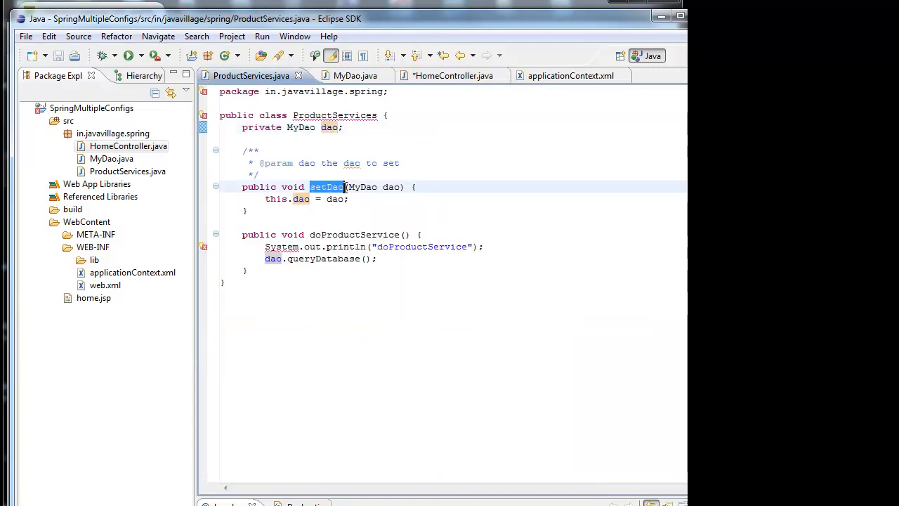
right_click(326, 186)
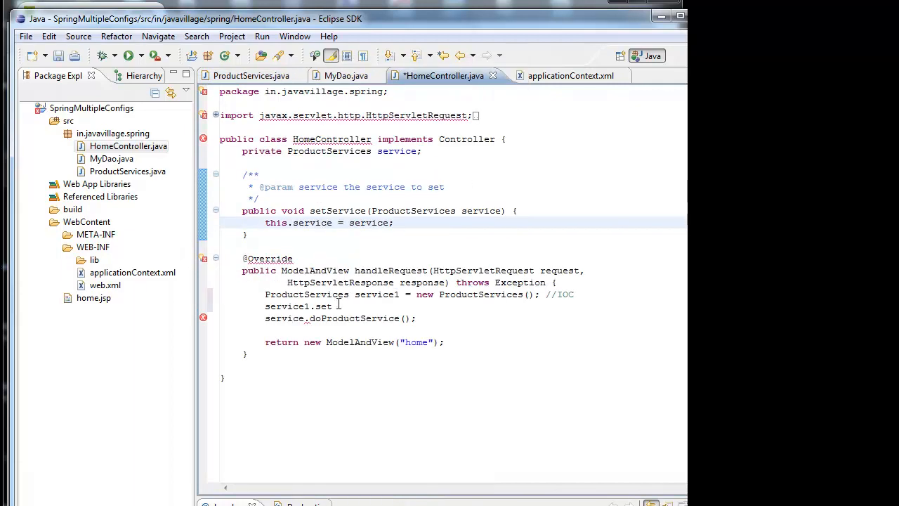
double_click(323, 306)
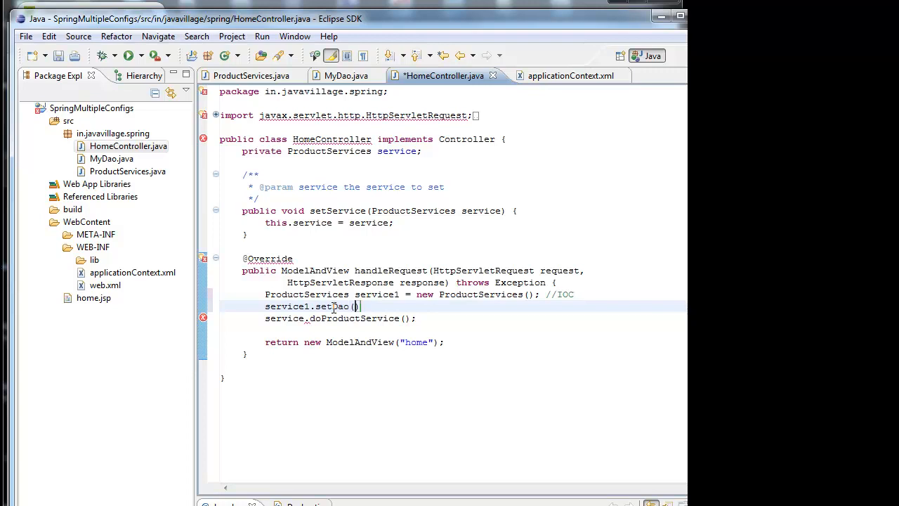
type(";")
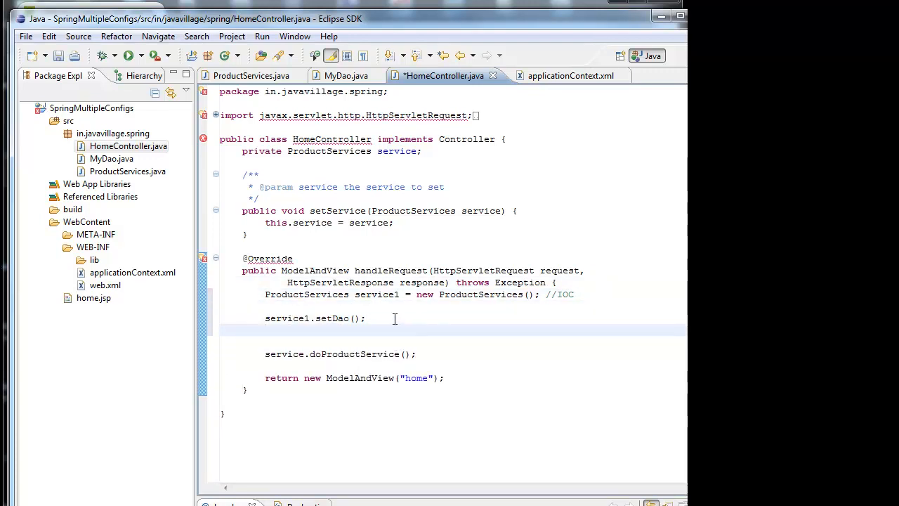
type("//")
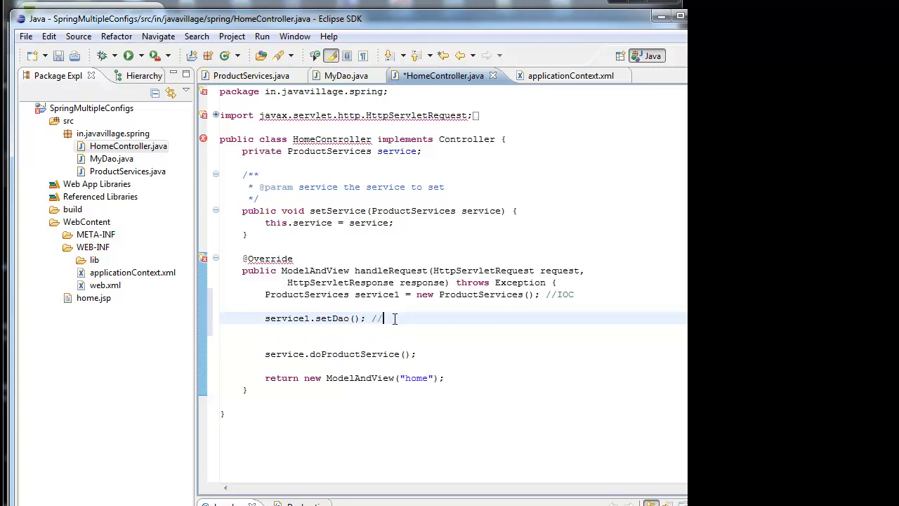
type("DI")
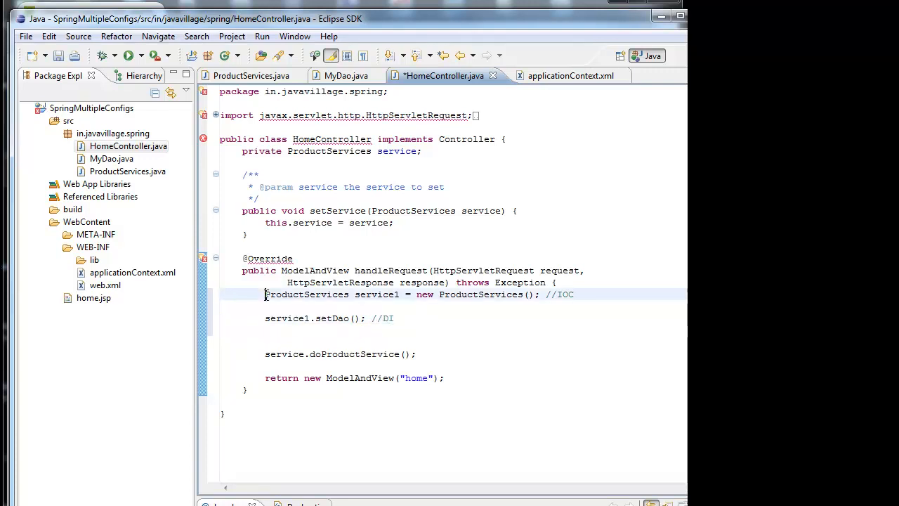
Delete the commented IOC and DI lines, leaving only the doProductService call and return
left_click_drag(264, 295, 432, 295)
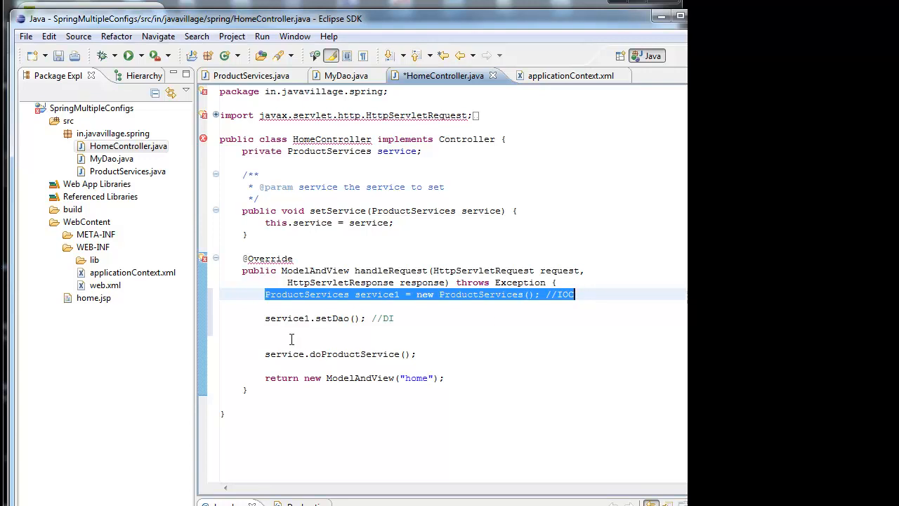
double_click(276, 317)
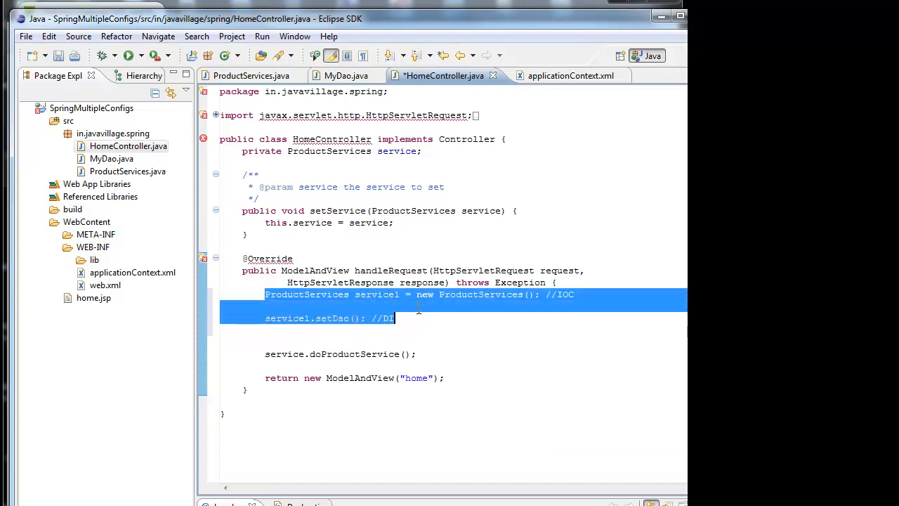
key("Delete")
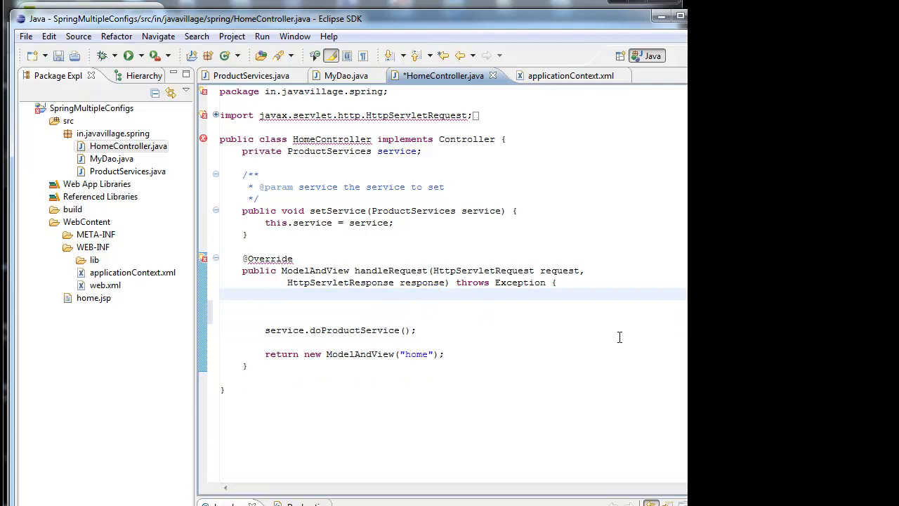